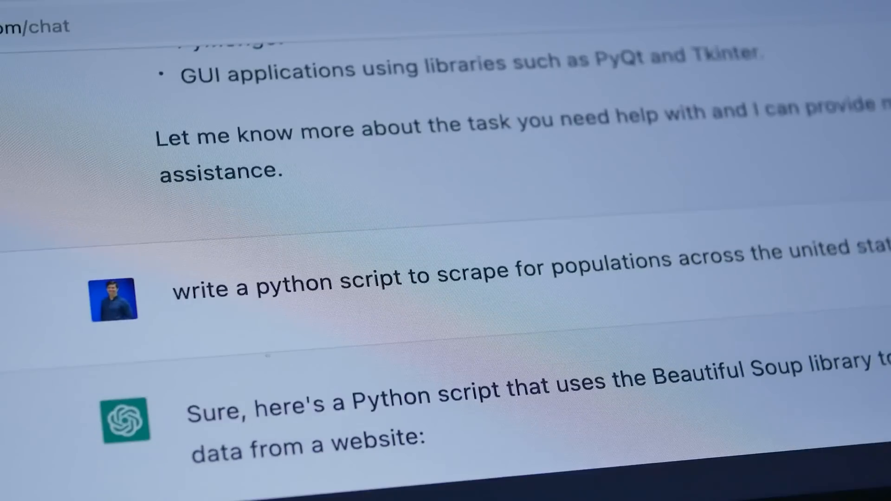
{"action": "scroll", "scroll_direction": "down", "scroll_amount": 3}
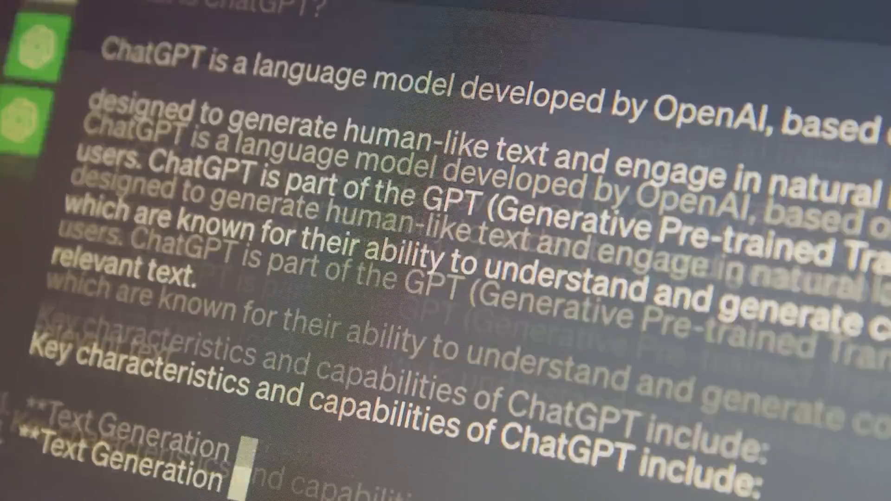
{"action": "scroll", "scroll_direction": "down", "scroll_amount": 3}
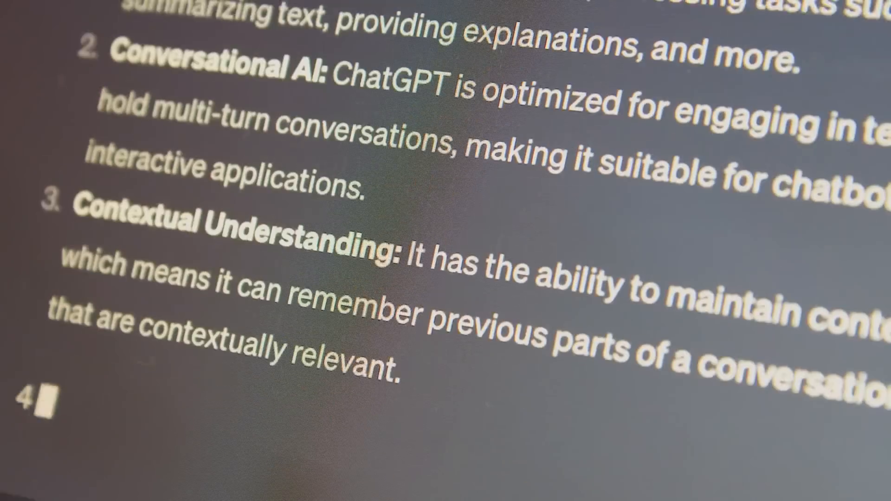